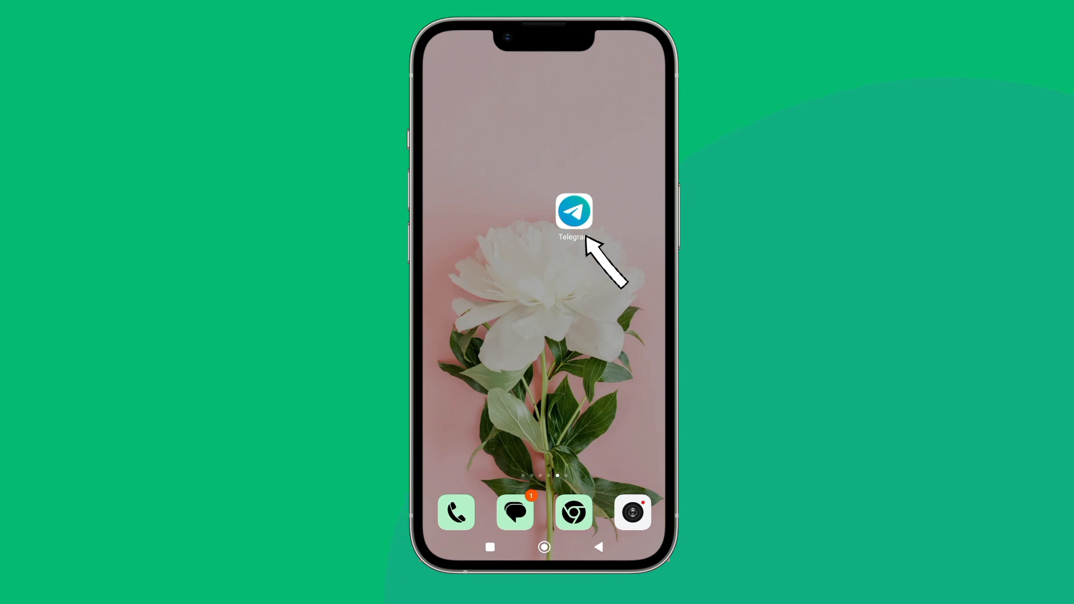
Step: Launch Telegram and reach the account Settings screen from the navigation drawer
click(574, 212)
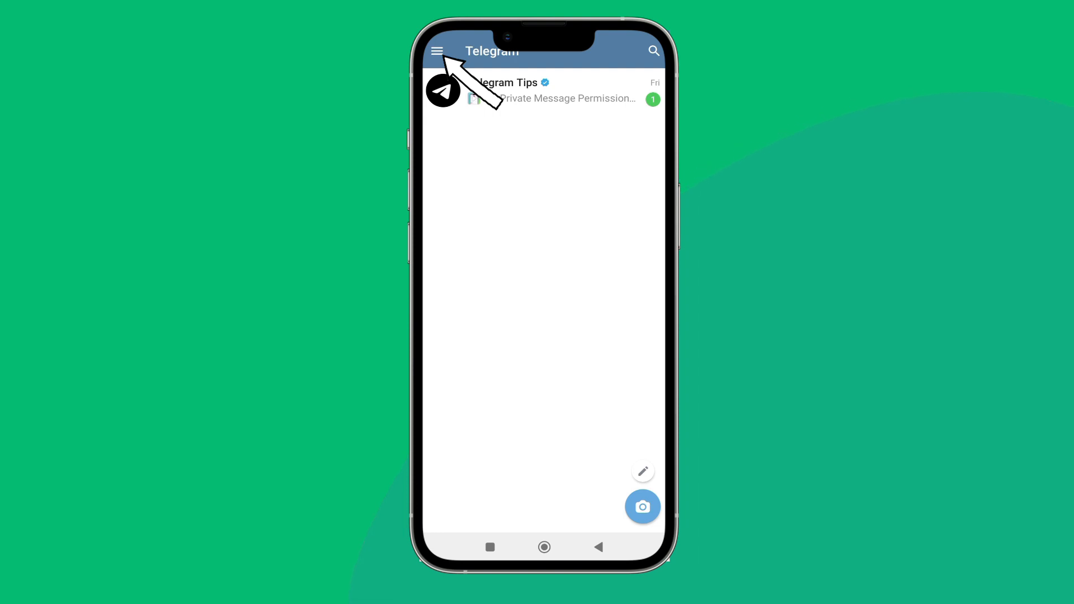
click(436, 50)
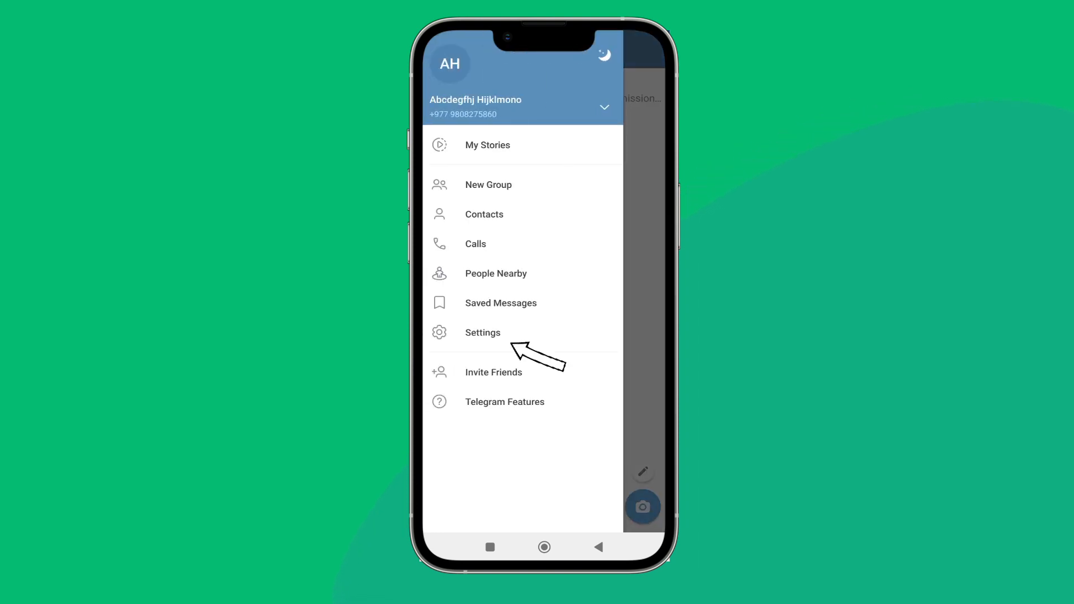
click(482, 333)
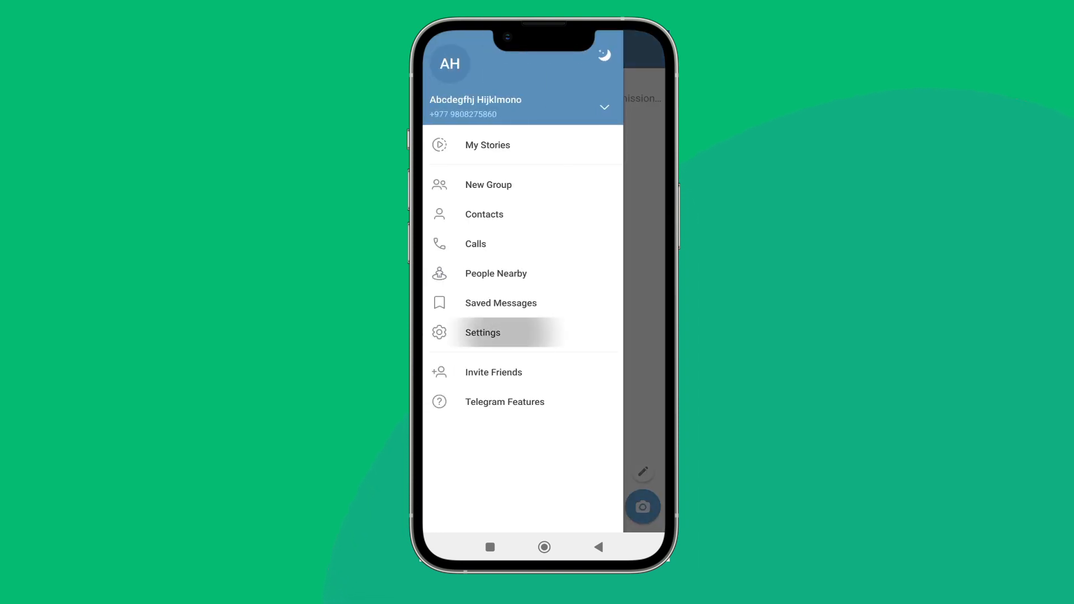
click(482, 332)
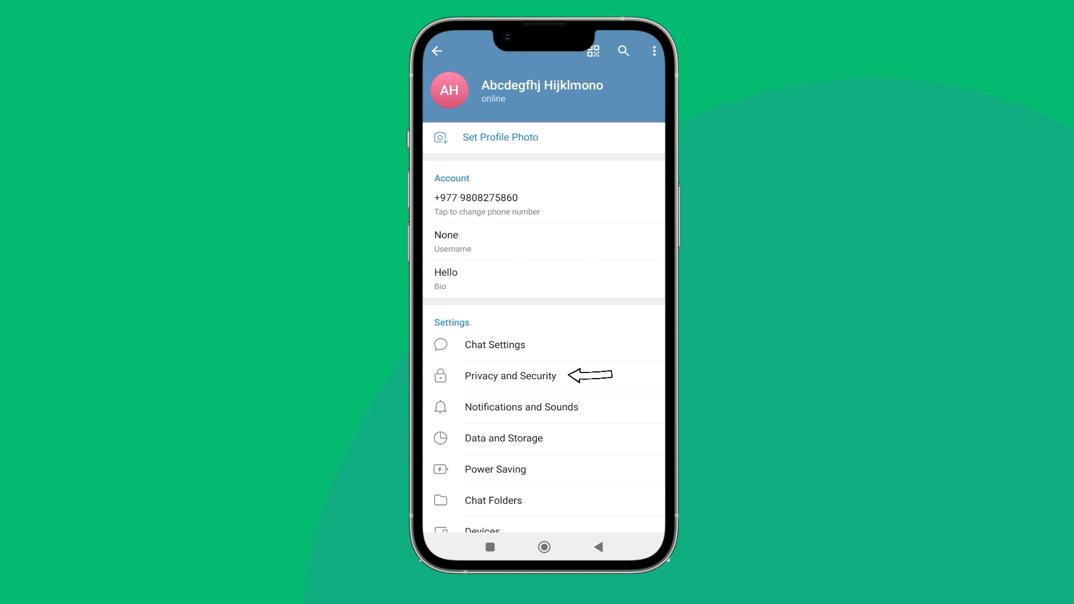
Step: Reach the Profile Photos privacy page under Privacy and Security, currently Everybody
click(510, 376)
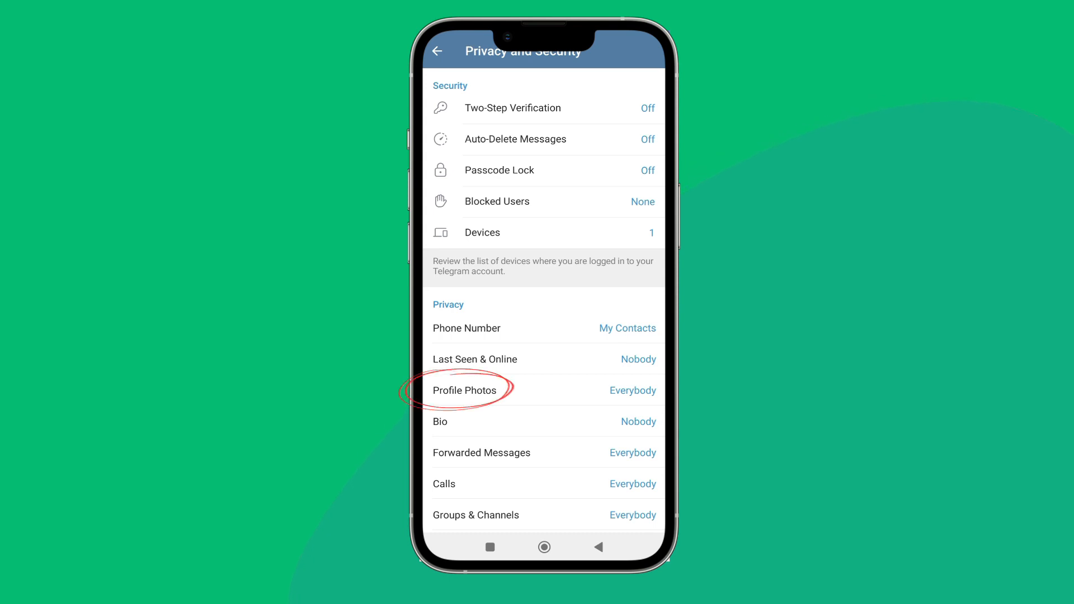
click(464, 389)
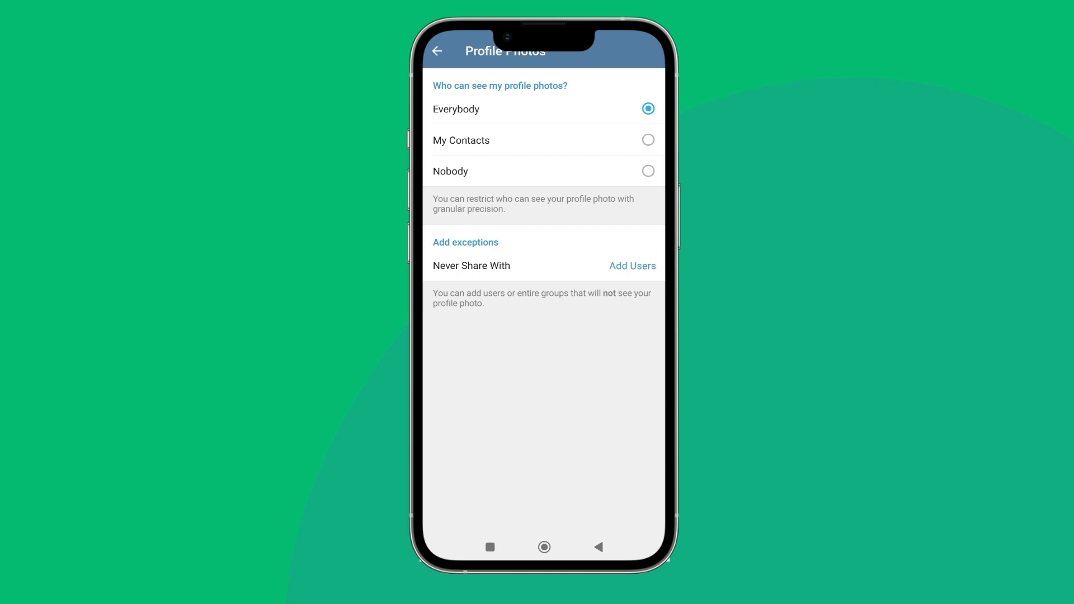
Step: Set Profile Photos visibility to Nobody and save the change
click(648, 170)
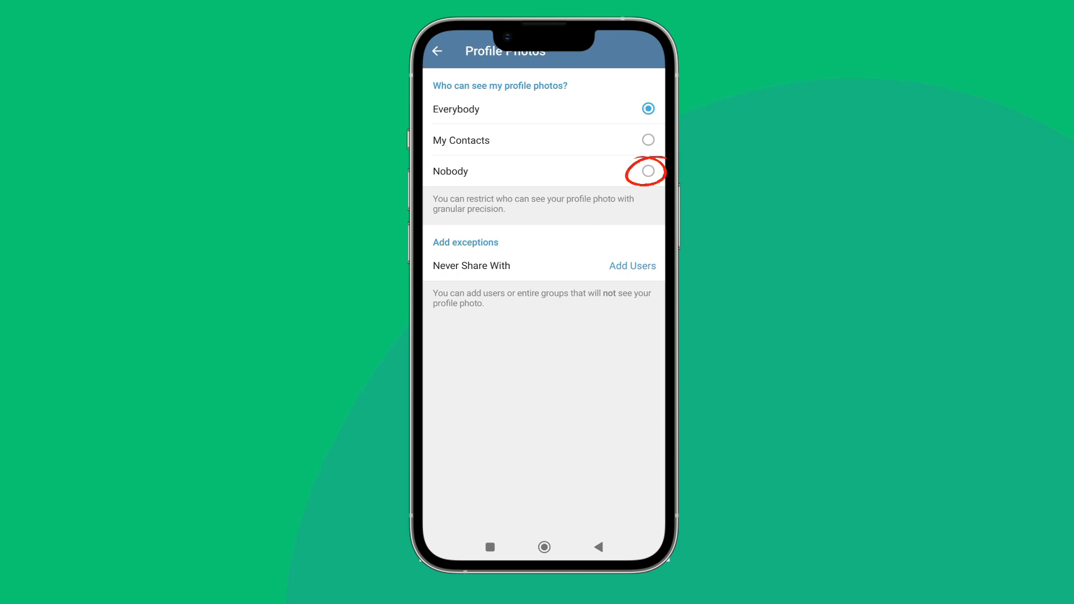
click(648, 171)
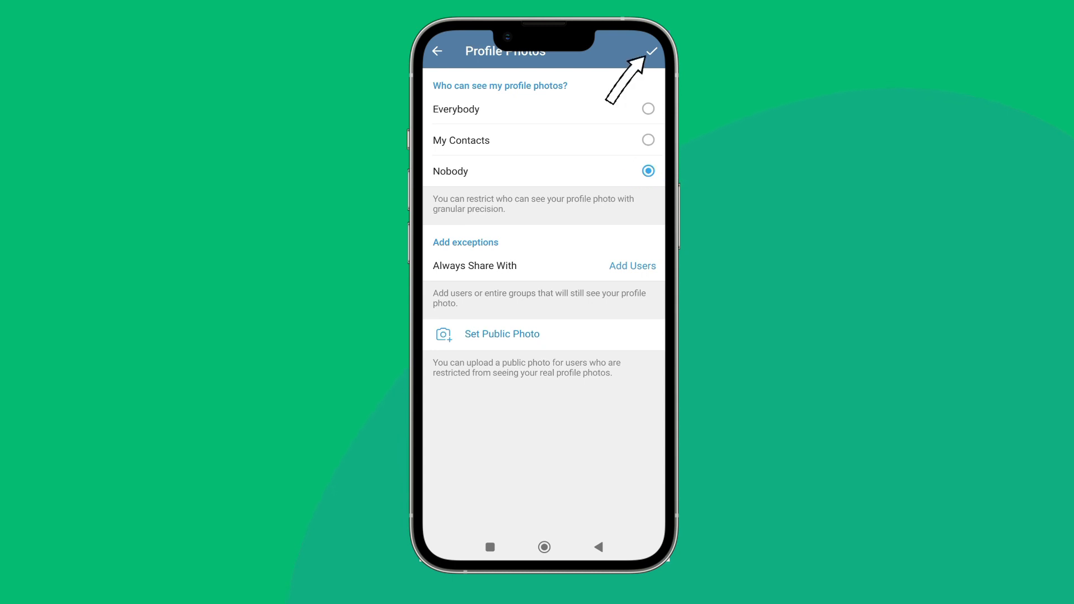
click(649, 50)
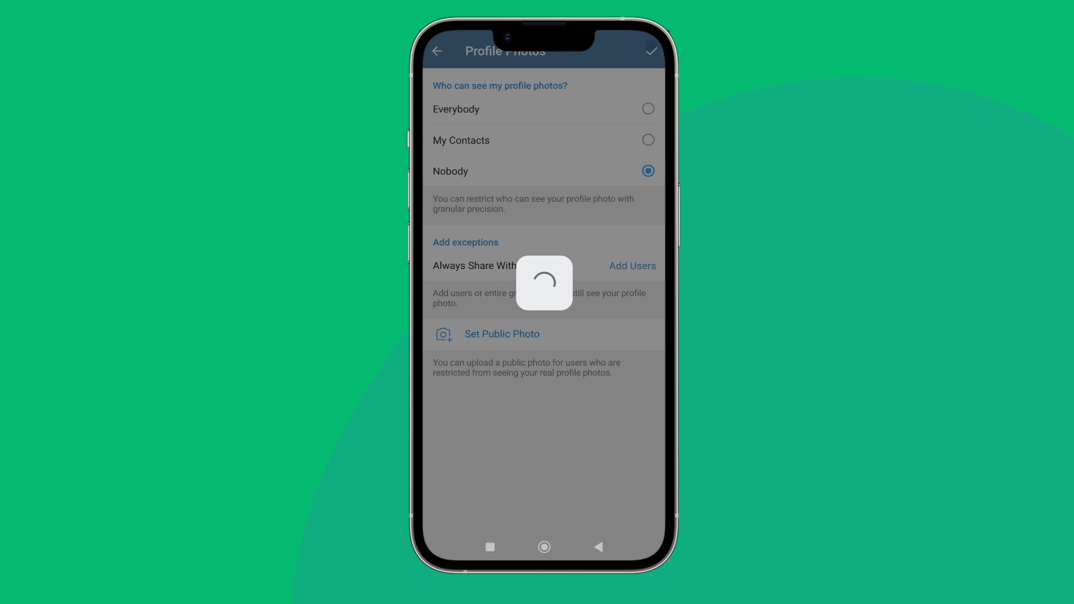